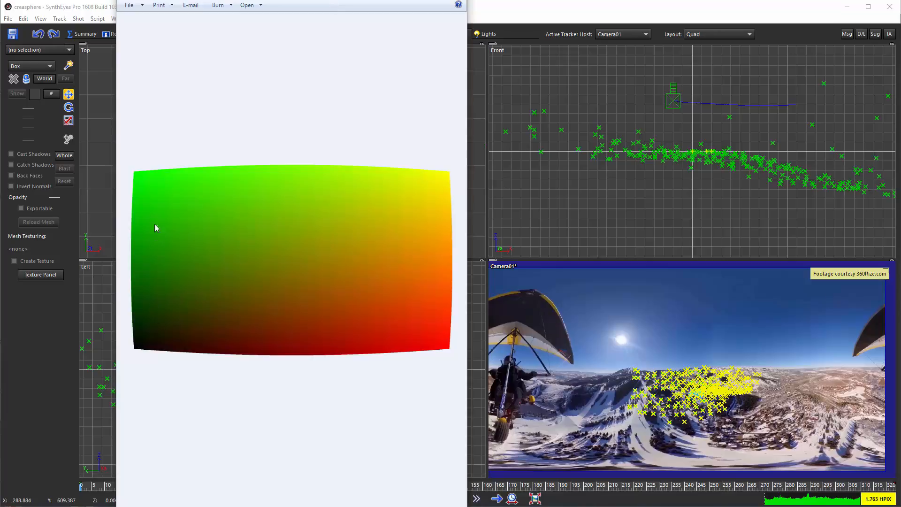
mouse_move(208, 235)
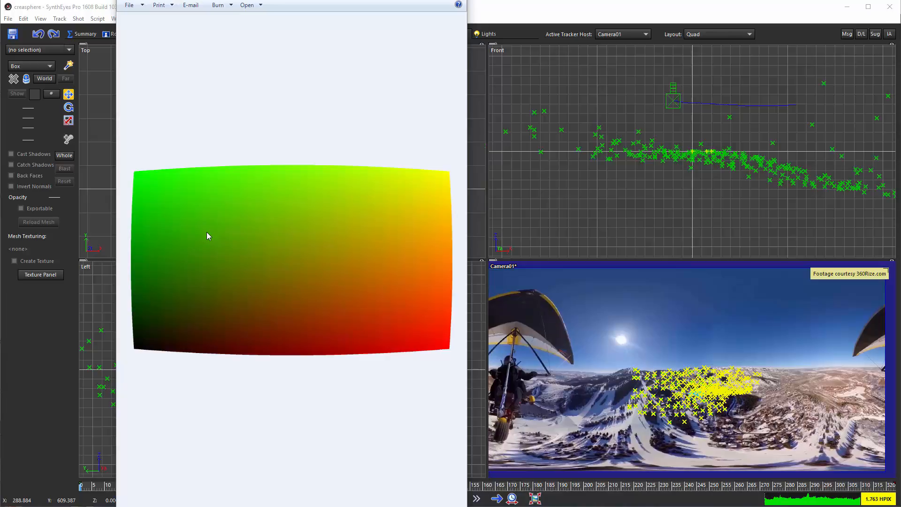
mouse_move(154, 371)
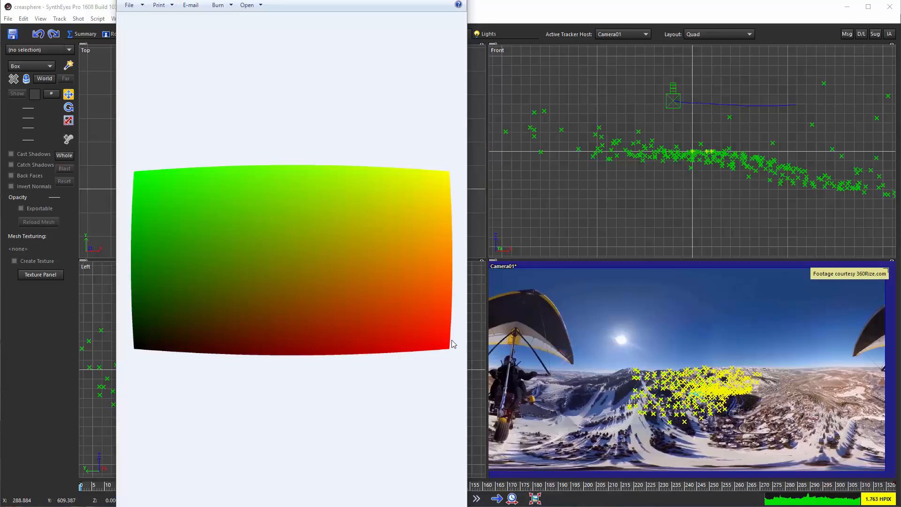
mouse_move(267, 387)
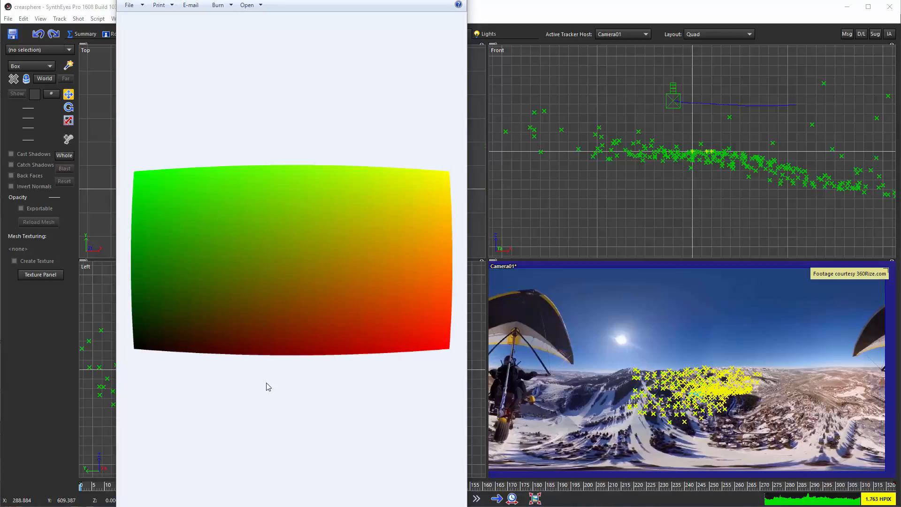
mouse_move(259, 144)
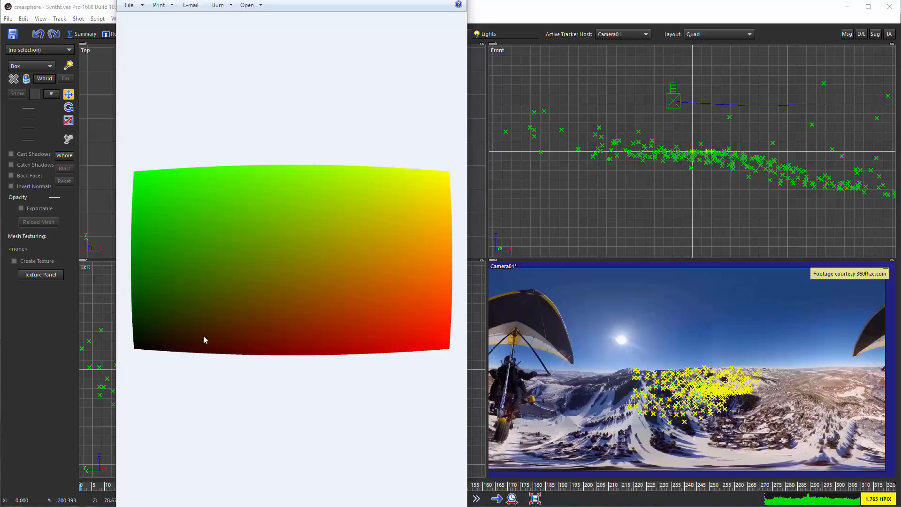
mouse_move(245, 396)
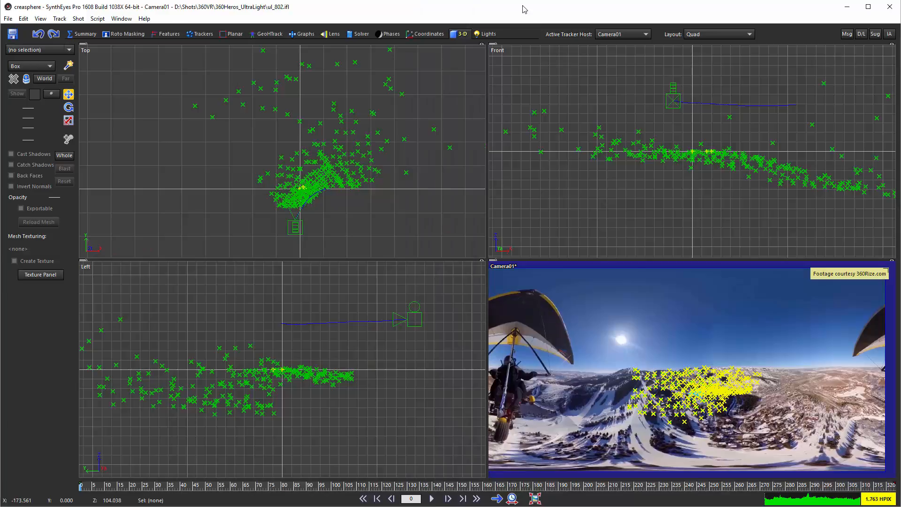
mouse_move(393, 464)
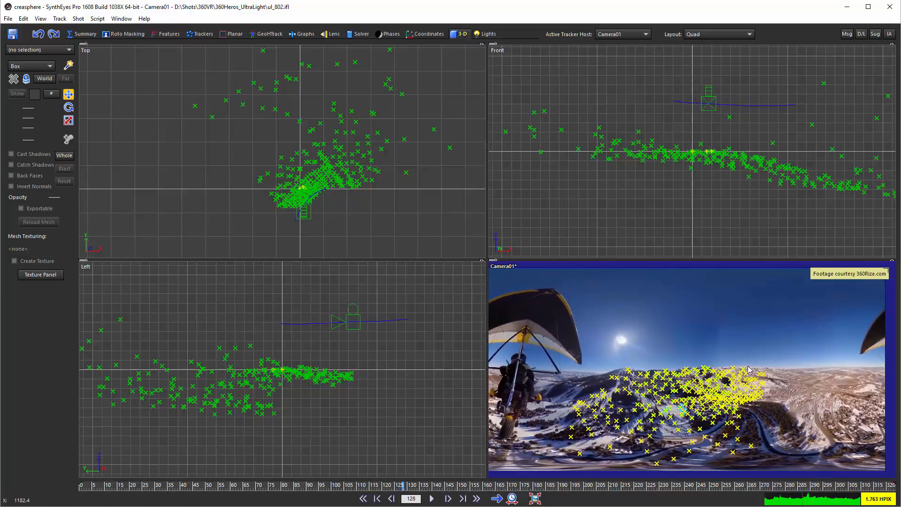
mouse_move(849, 480)
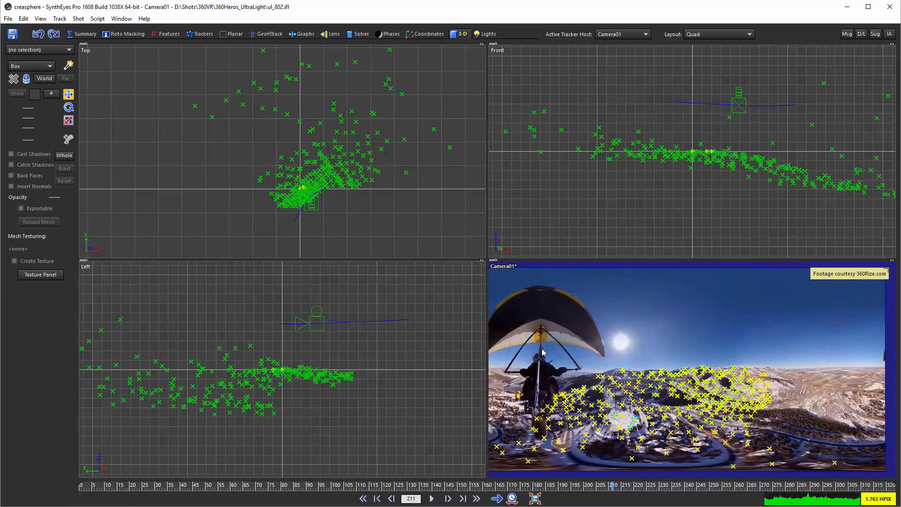
mouse_move(388, 134)
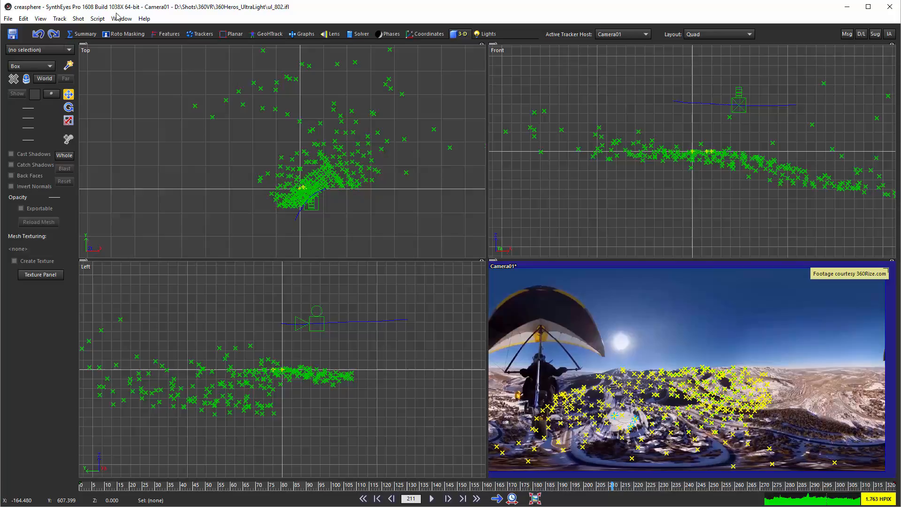
Run Save Map Sequence from the Script menu and browse to the MapOut folder for output.
left_click(98, 19)
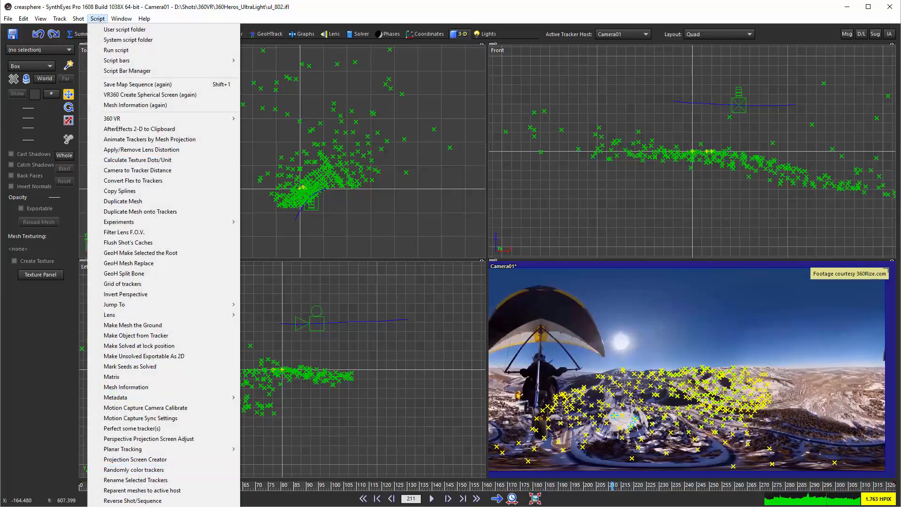
mouse_move(138, 84)
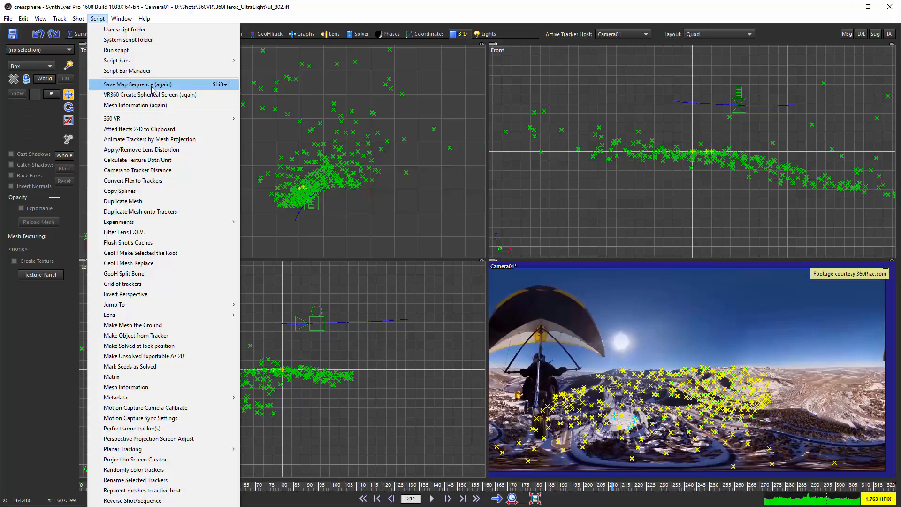
left_click(137, 84)
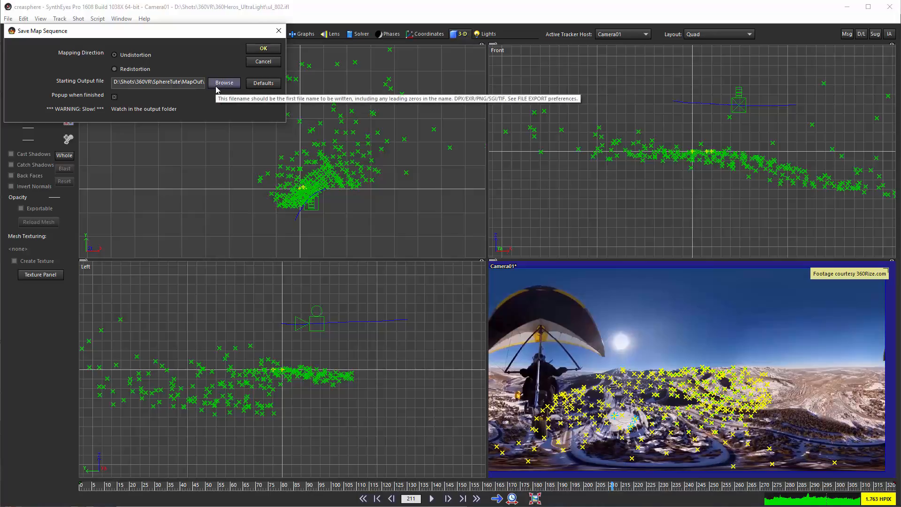
left_click(224, 83)
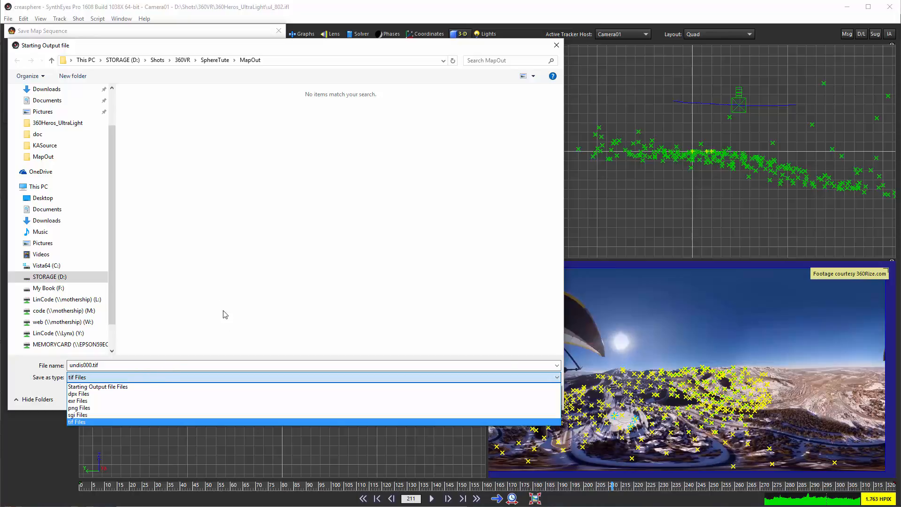
Confirm undis000.tif as the starting output file for the map sequence.
left_click(76, 421)
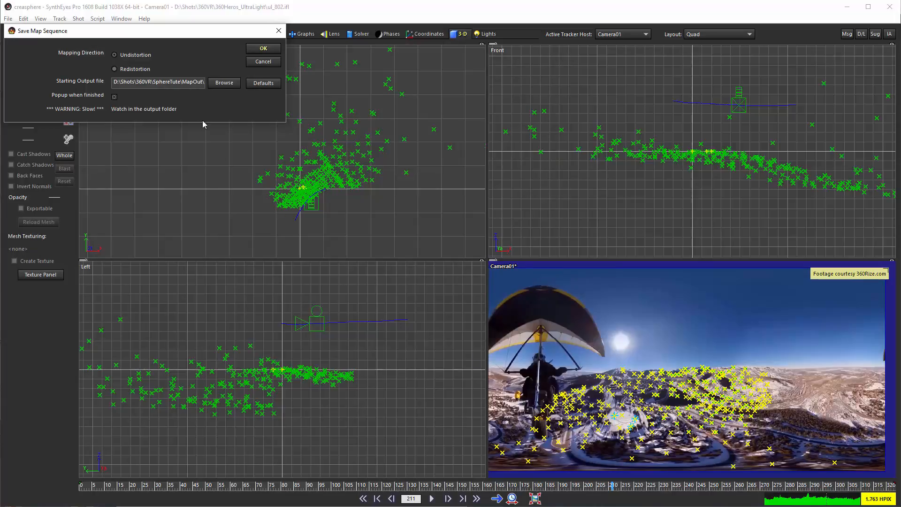
mouse_move(189, 169)
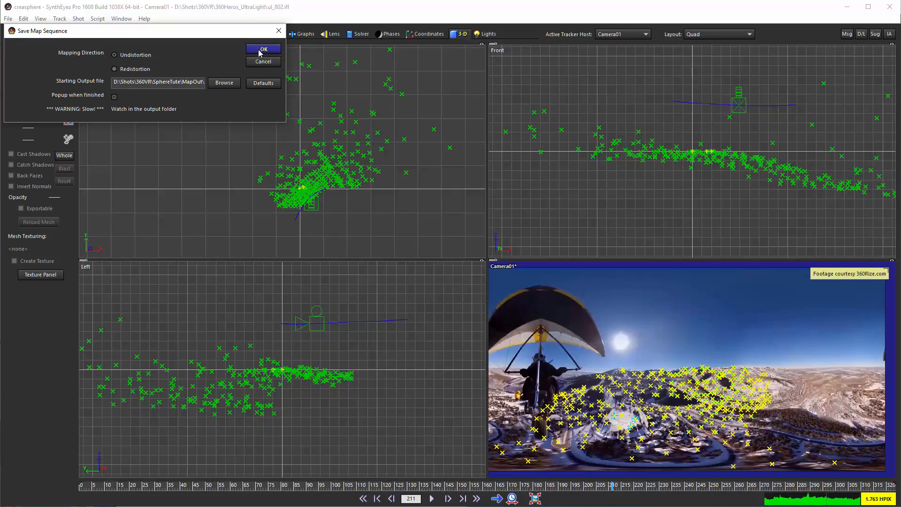
Start writing the undis###.tif map frames into the MapOut folder.
left_click(262, 48)
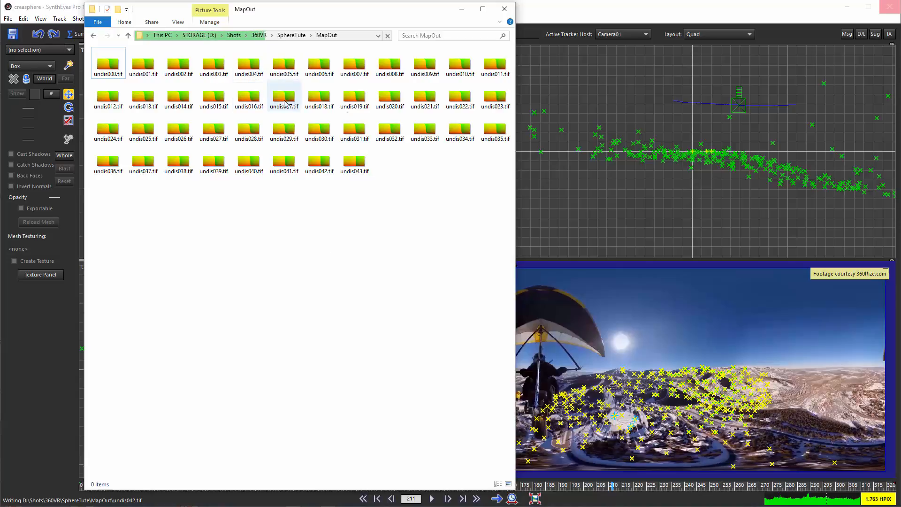
mouse_move(283, 97)
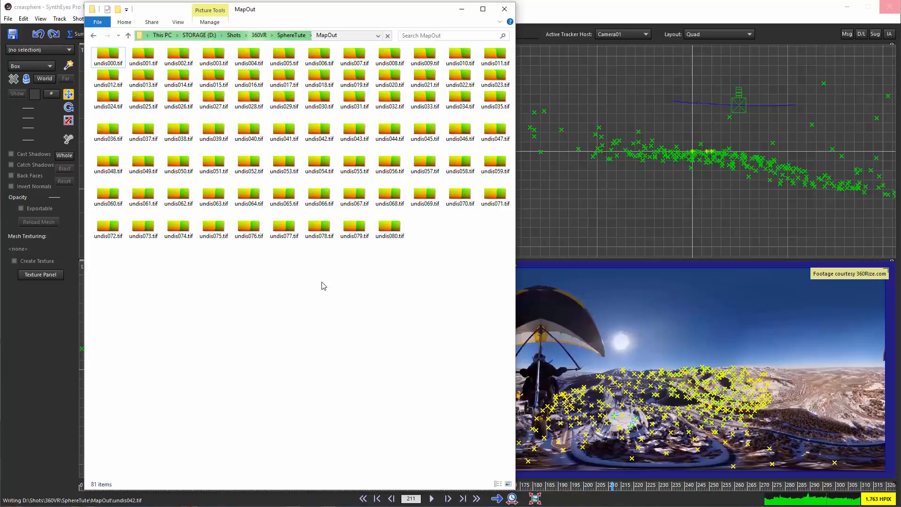
mouse_move(336, 362)
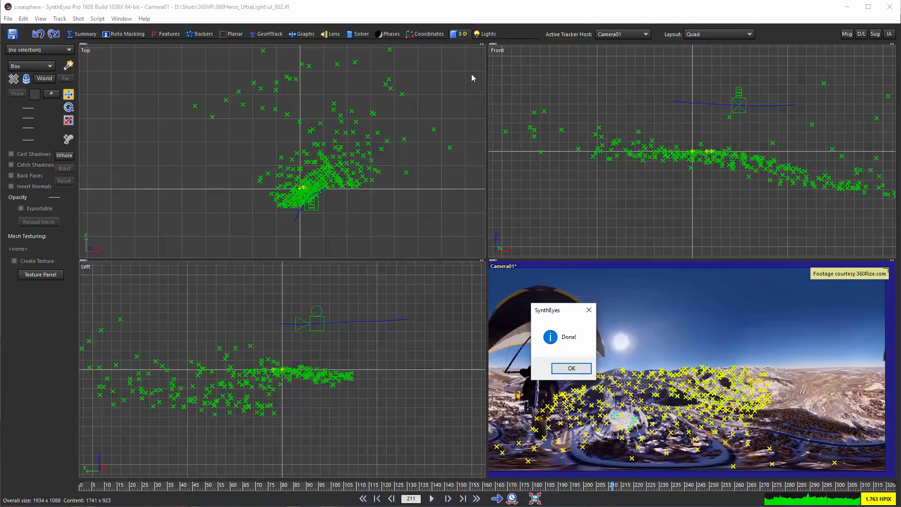
Dismiss the export-done message, check Fusion preferences unchanged, and add a Loader for ul_####.jpg.
left_click(570, 368)
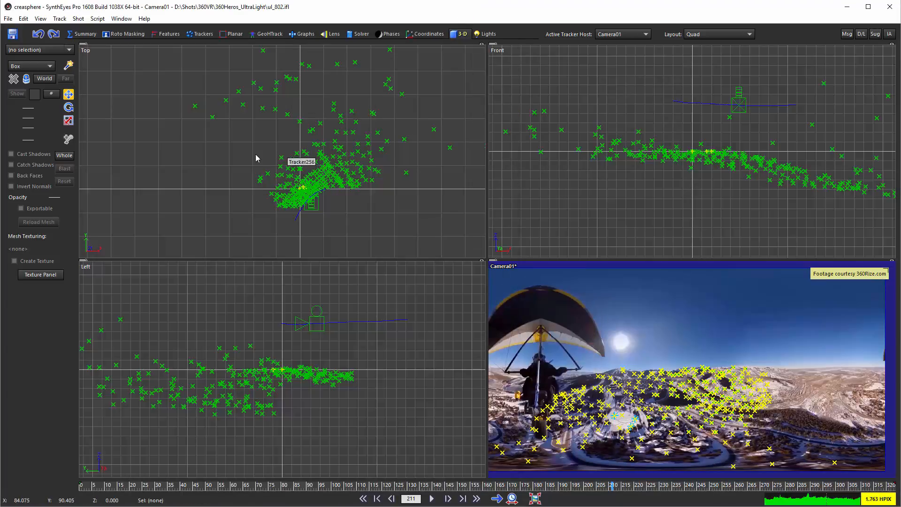
left_click(23, 19)
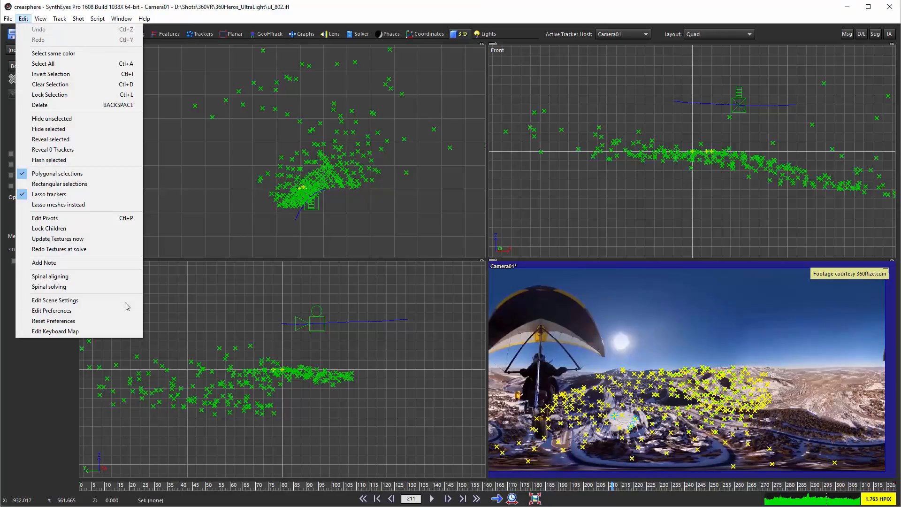
left_click(50, 311)
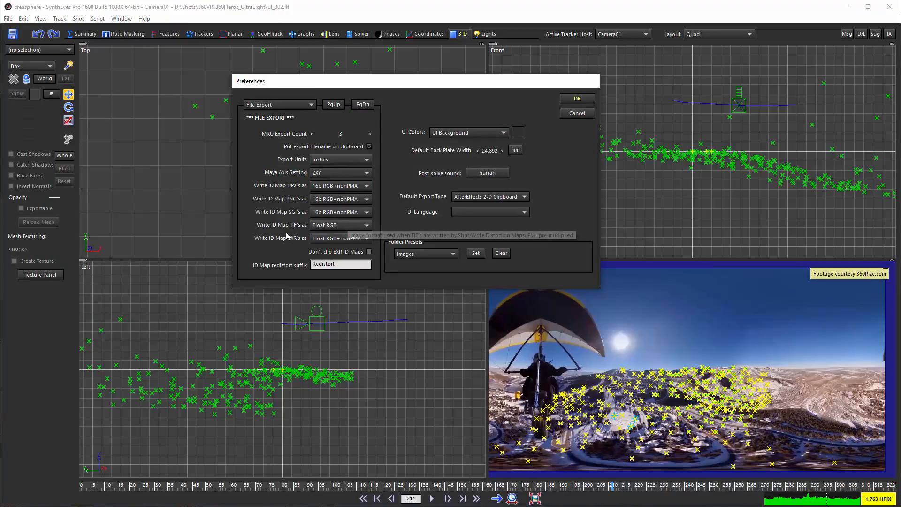
mouse_move(297, 243)
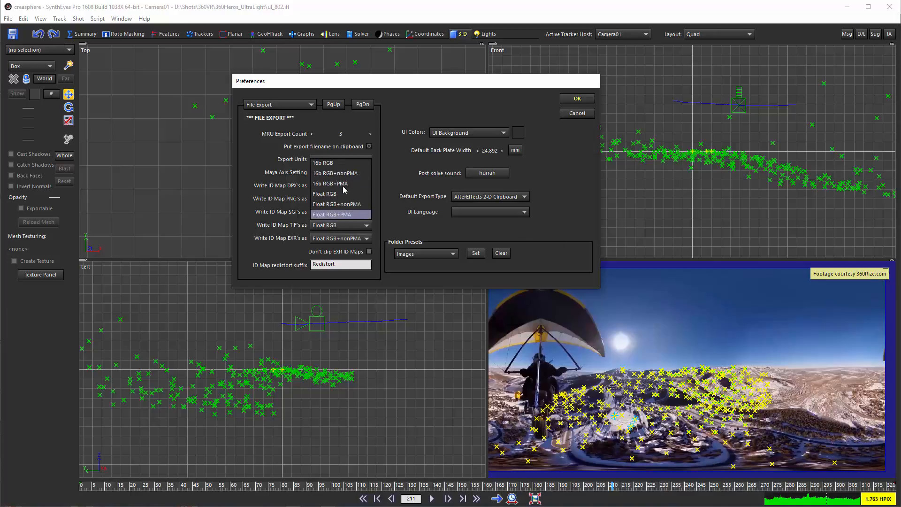
mouse_move(337, 204)
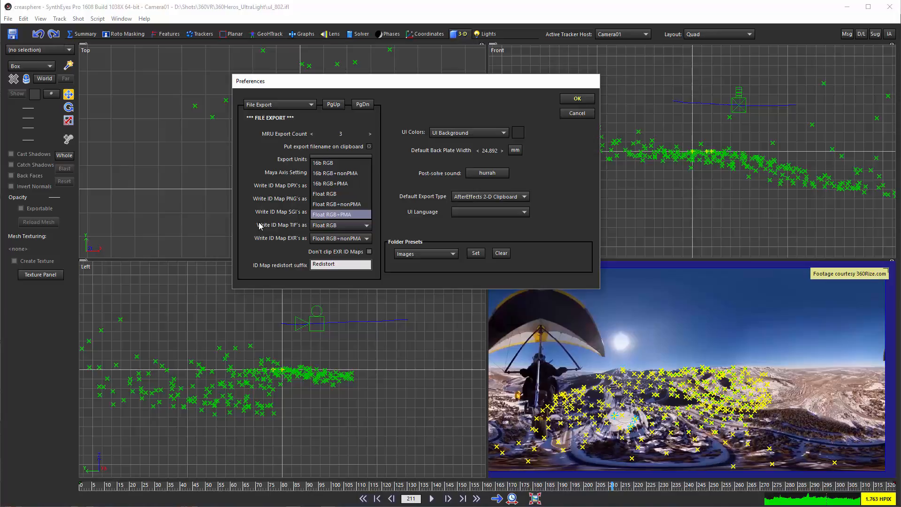
left_click(336, 225)
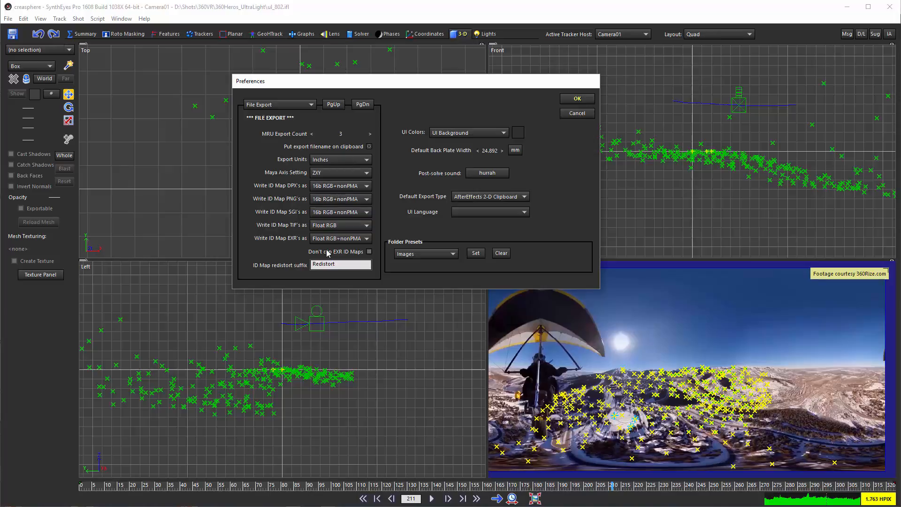
left_click(575, 113)
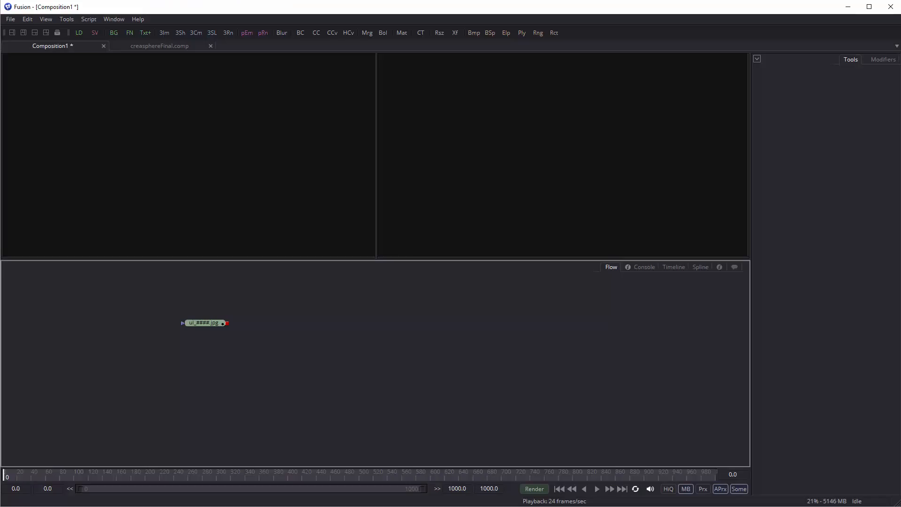
View and scrub the hang-glider footage from Loader1, then start adding a second Loader.
left_click(205, 322)
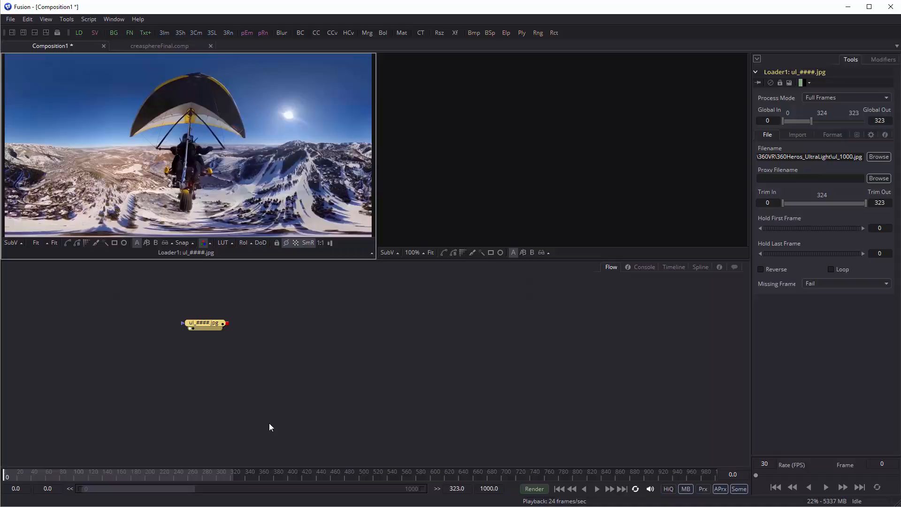
left_click(34, 477)
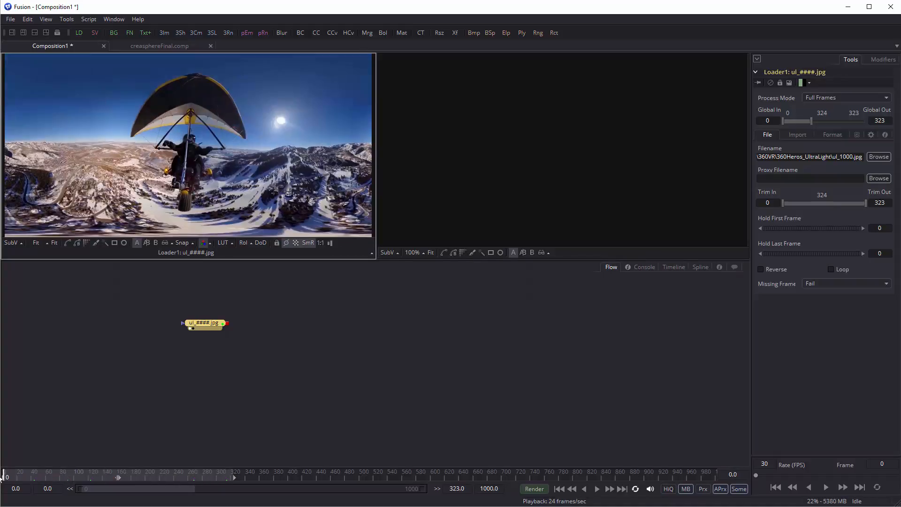
left_click(596, 489)
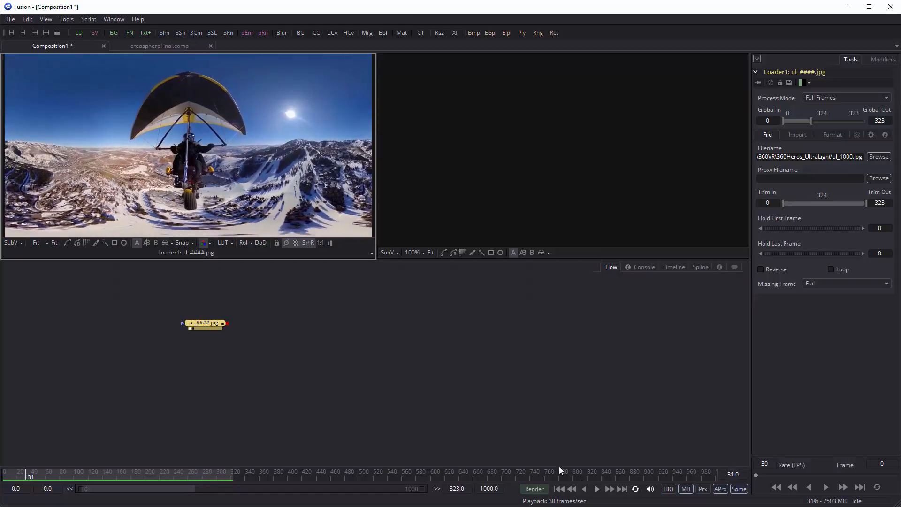
mouse_move(281, 280)
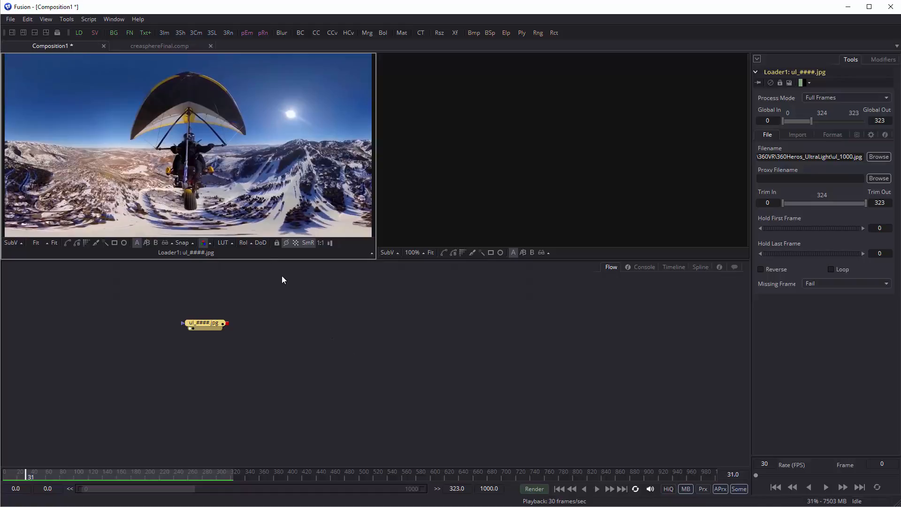
right_click(281, 280)
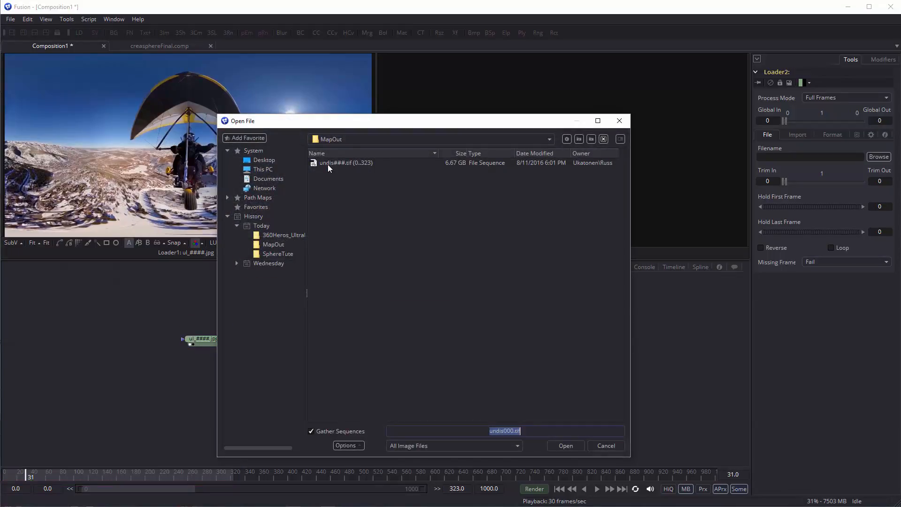
Load undis###.tif (0..323) into Loader2 and enable Source Color Space in its Import settings.
left_click(346, 163)
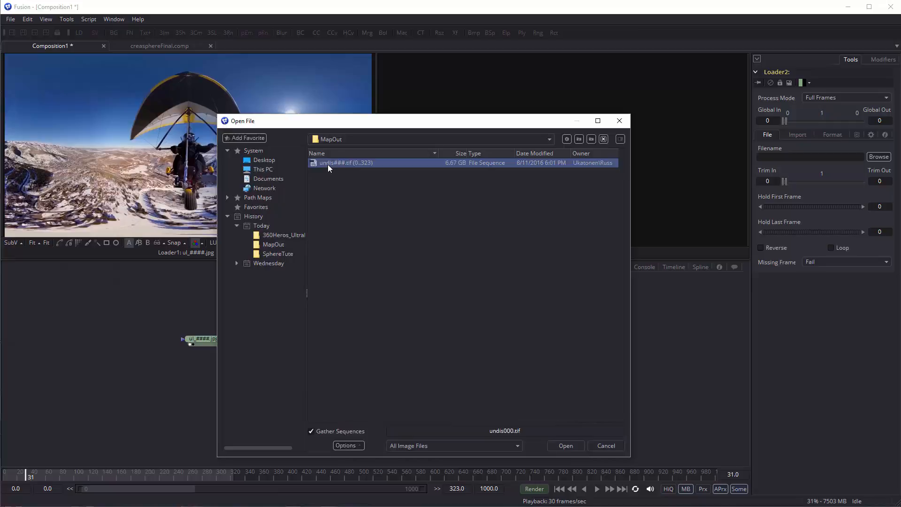
left_click(564, 445)
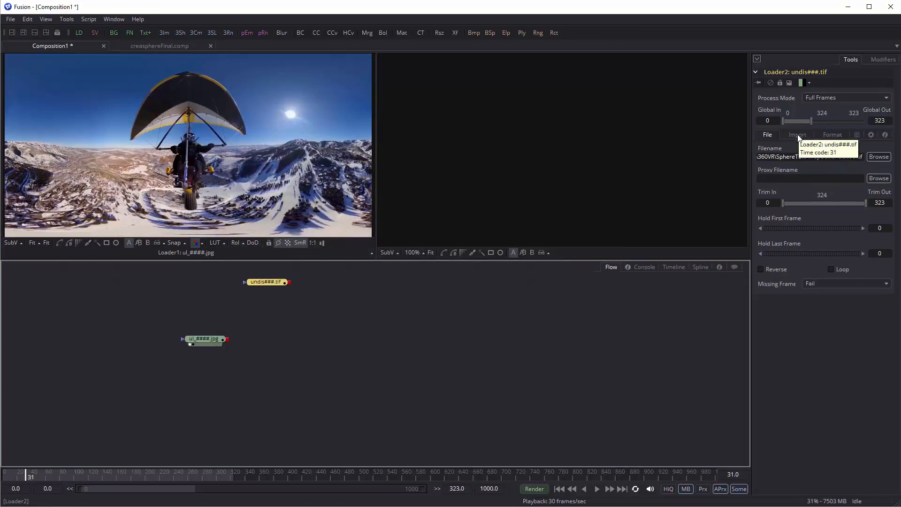
left_click(831, 134)
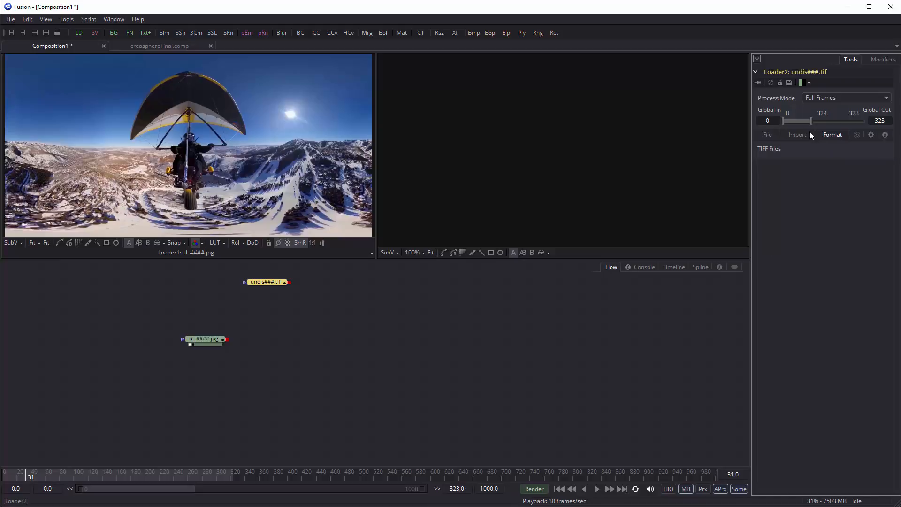
left_click(797, 135)
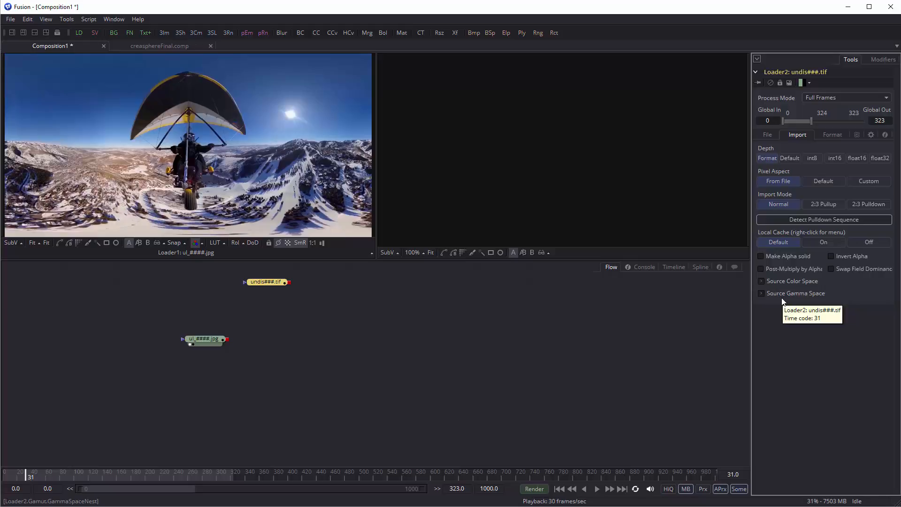
mouse_move(782, 301)
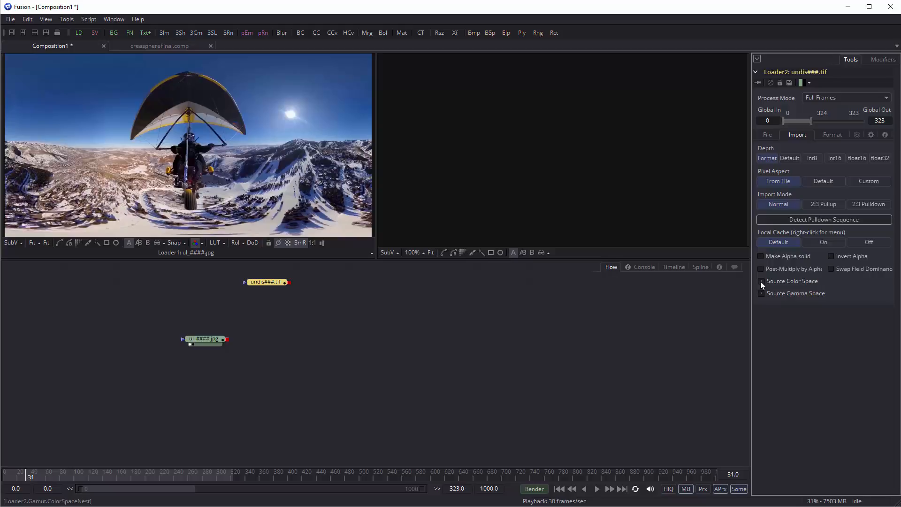
left_click(762, 280)
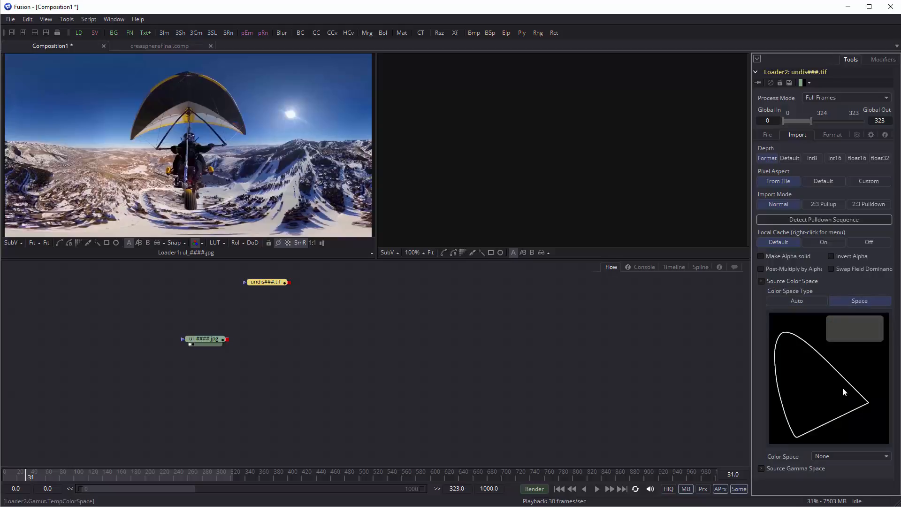
mouse_move(787, 460)
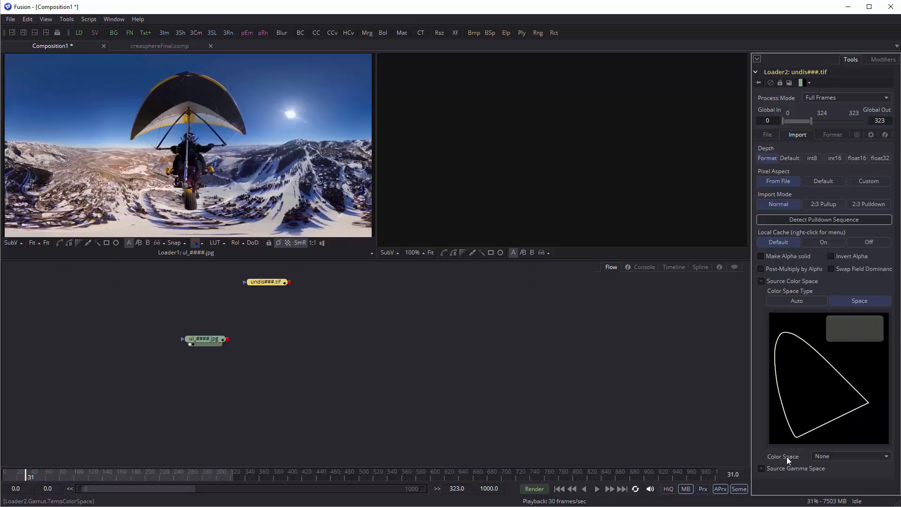
Enable Source Gamma Space on Loader2, leaving Color and Gamma Space at None.
left_click(762, 468)
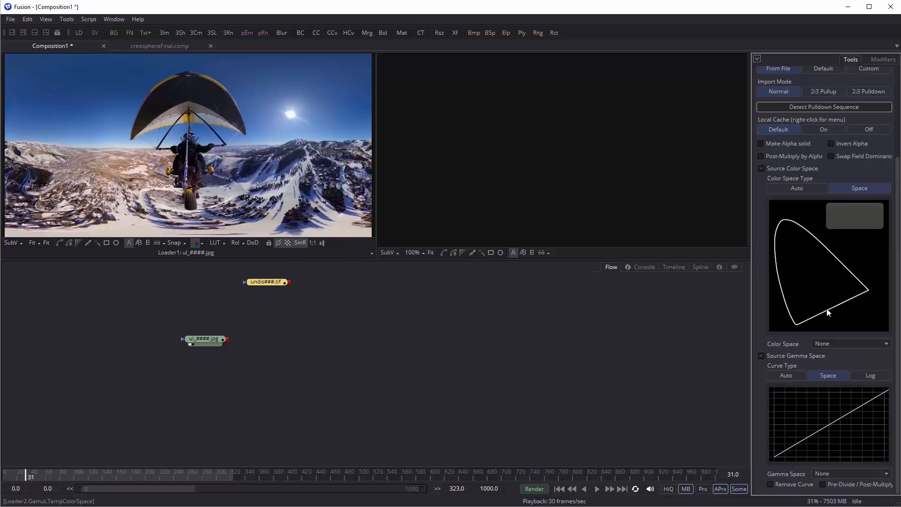
mouse_move(546, 387)
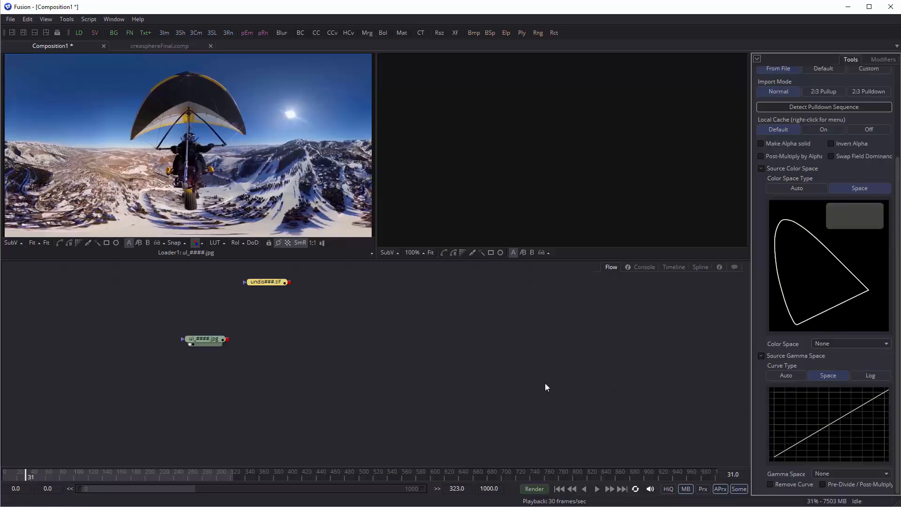
mouse_move(324, 299)
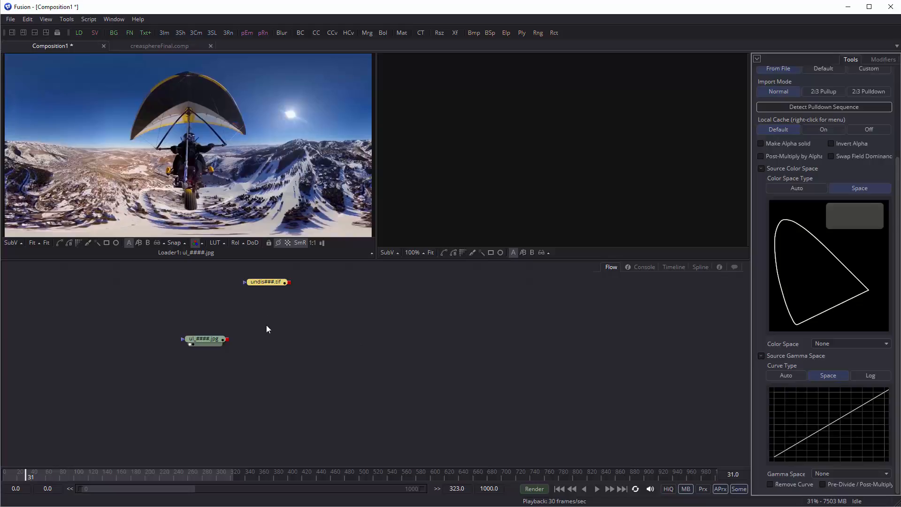
mouse_move(453, 318)
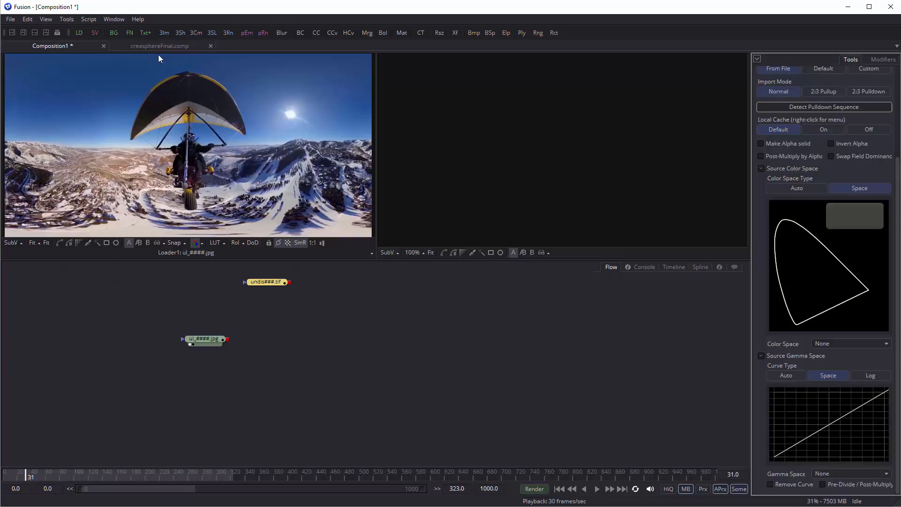
left_click(159, 46)
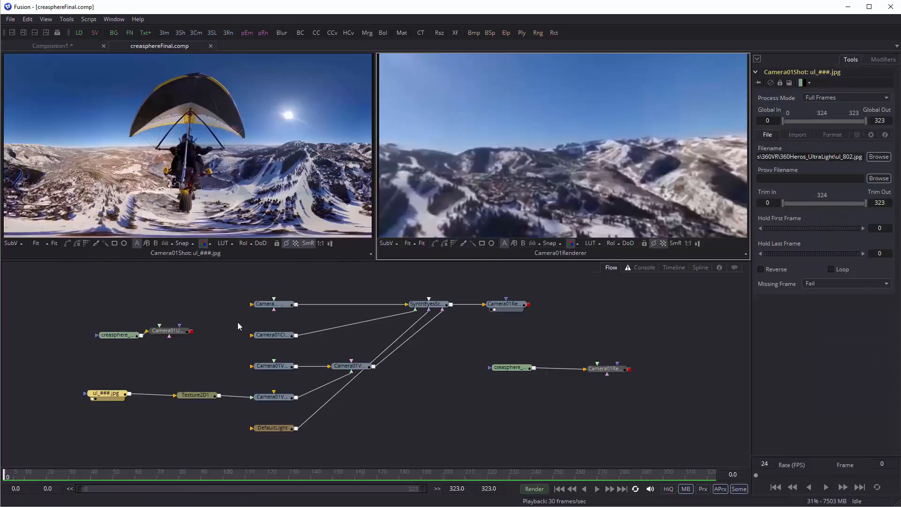
left_click(168, 330)
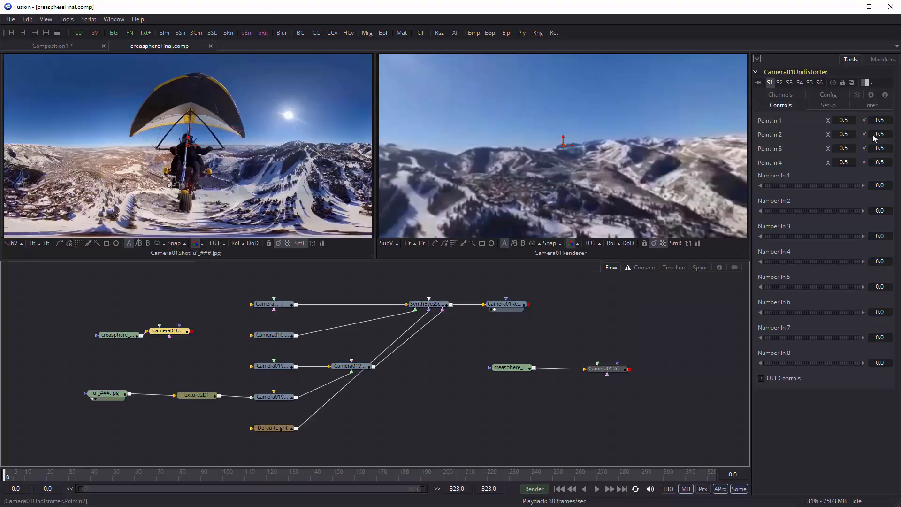
left_click(780, 104)
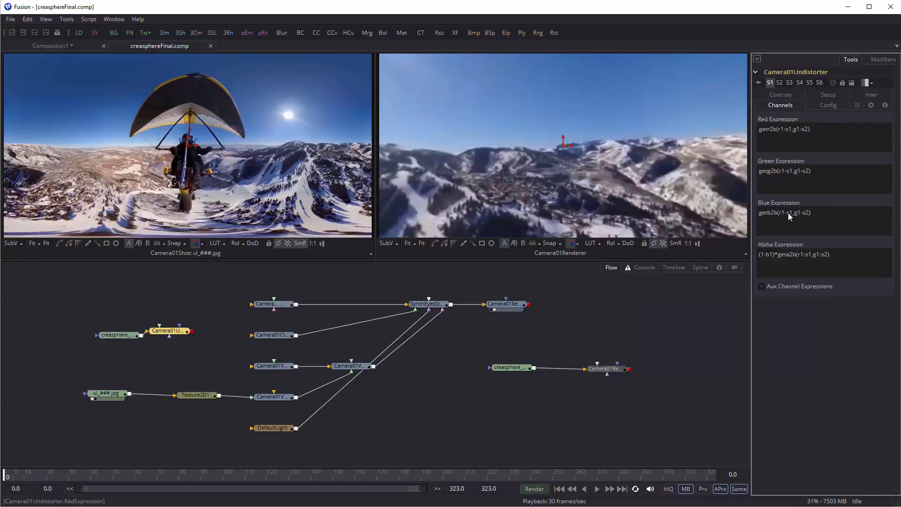
left_click(168, 331)
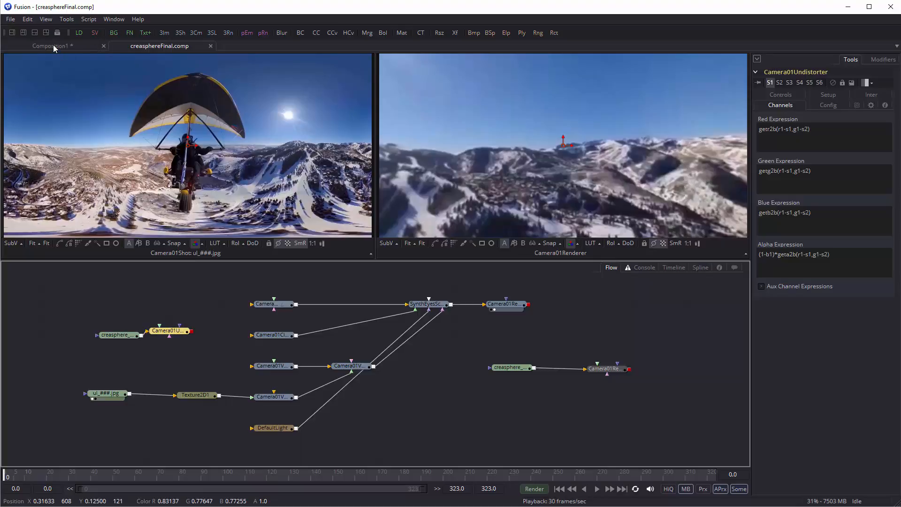
left_click(51, 45)
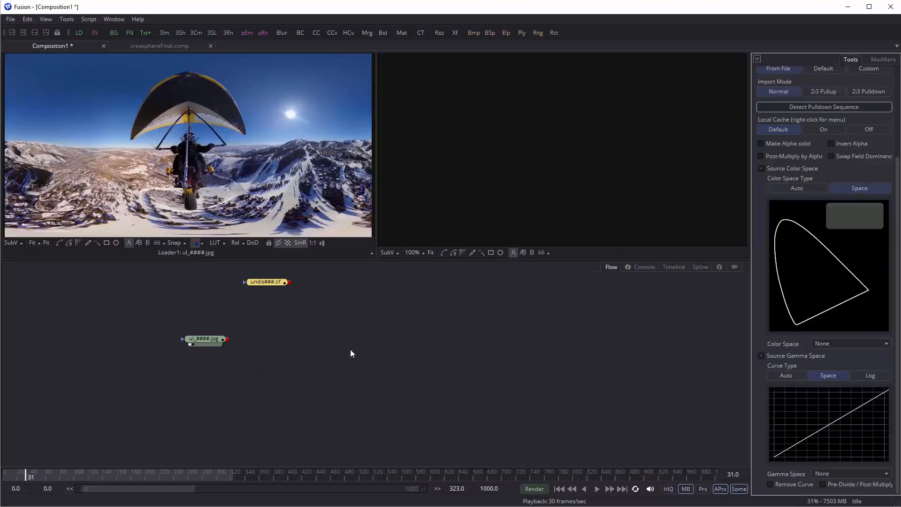
mouse_move(304, 347)
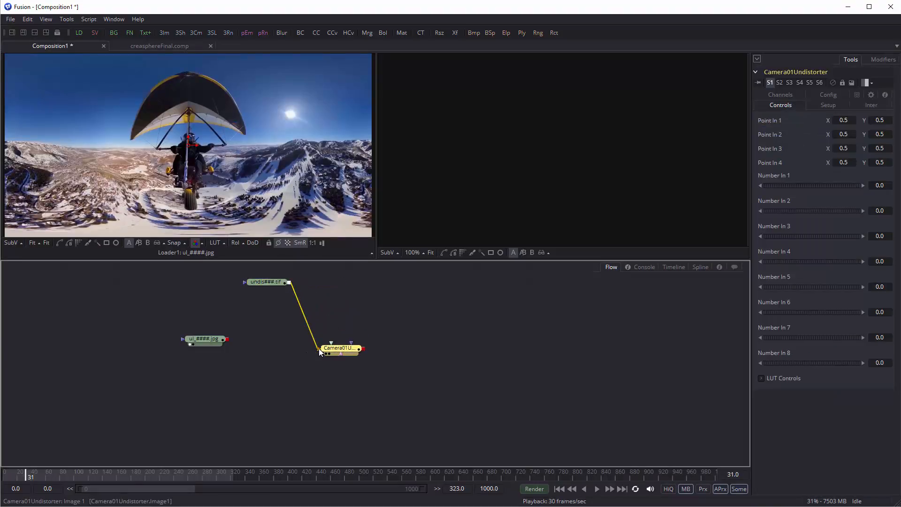
mouse_move(270, 287)
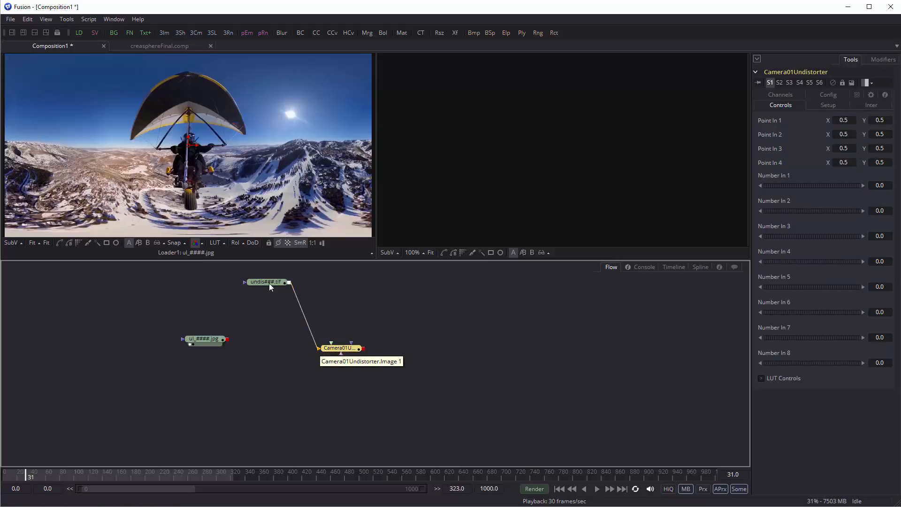
mouse_move(266, 282)
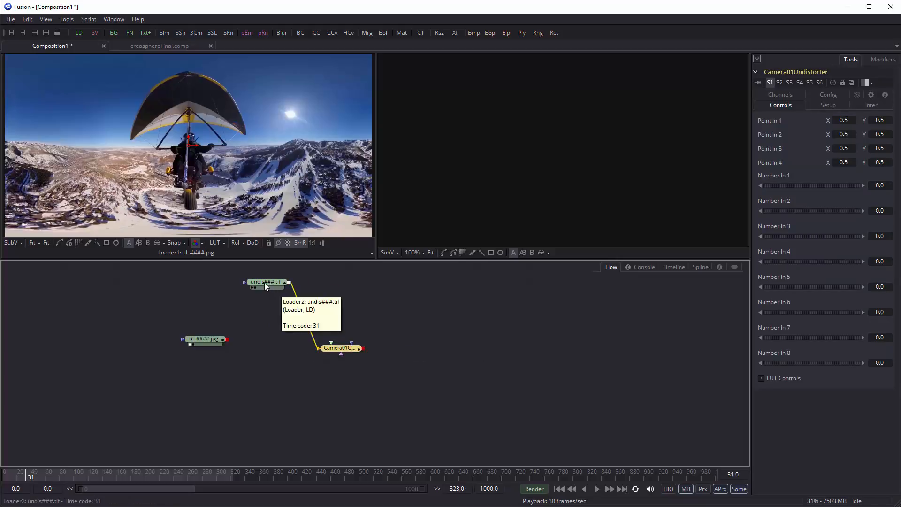
mouse_move(233, 349)
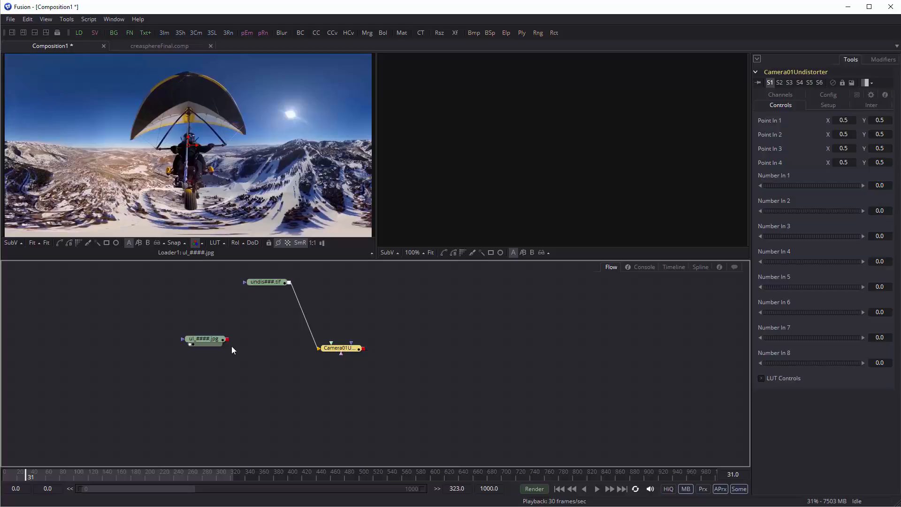
mouse_move(227, 342)
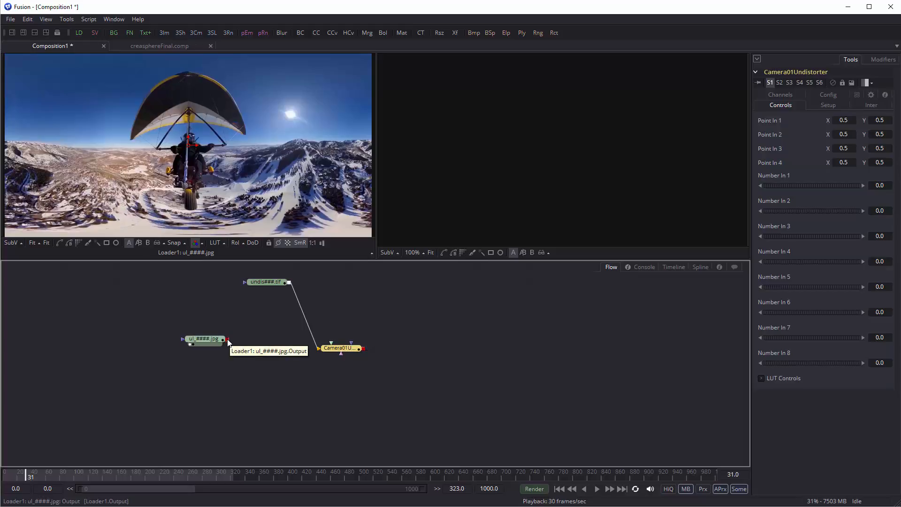
Connect Loader1's ul_####.jpg footage into the Camera01Undistorter input.
left_click_drag(225, 339, 328, 349)
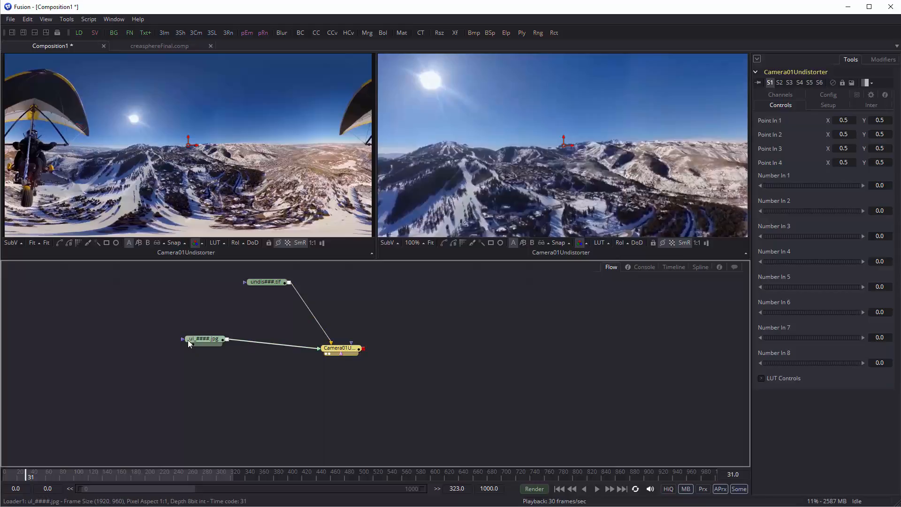
left_click(205, 339)
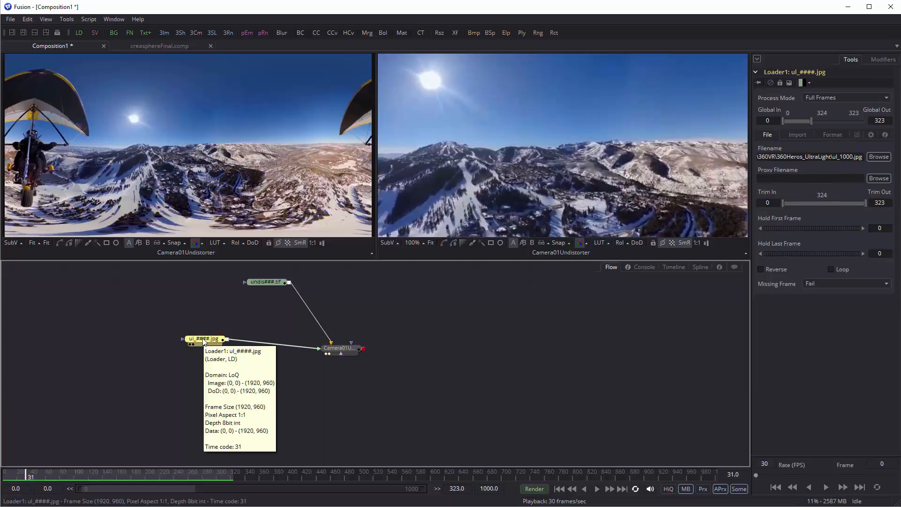
Show Loader1 footage in the left viewer and the Camera01Undistorter result in the right.
left_click(268, 283)
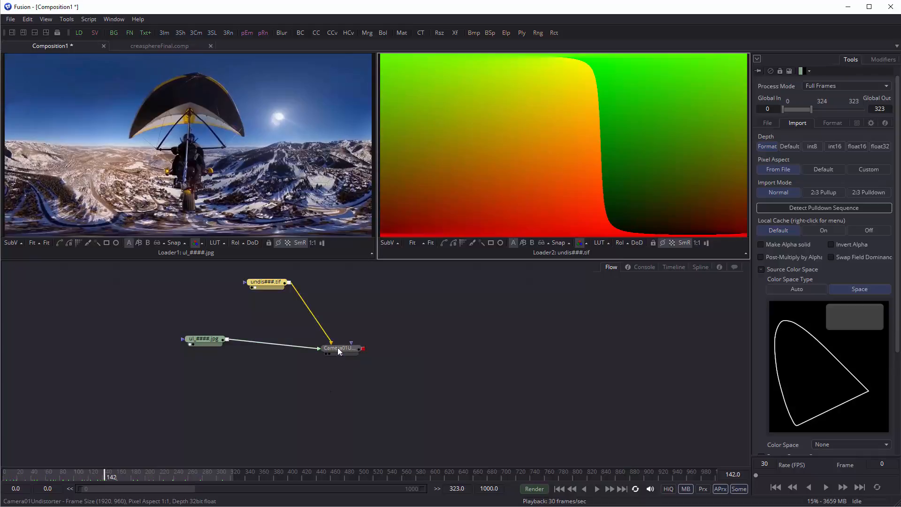
left_click(338, 348)
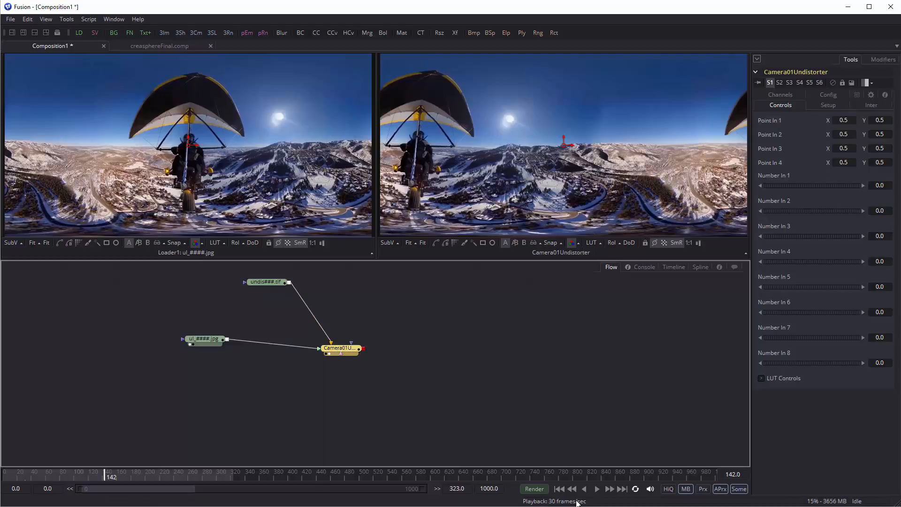
Play the comp so original and stabilized 360 footage animate side by side.
left_click(597, 489)
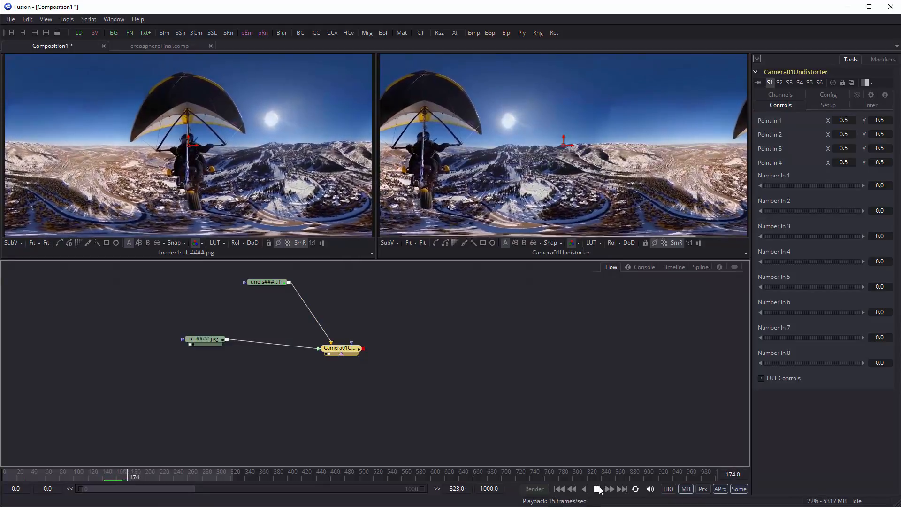
left_click(610, 488)
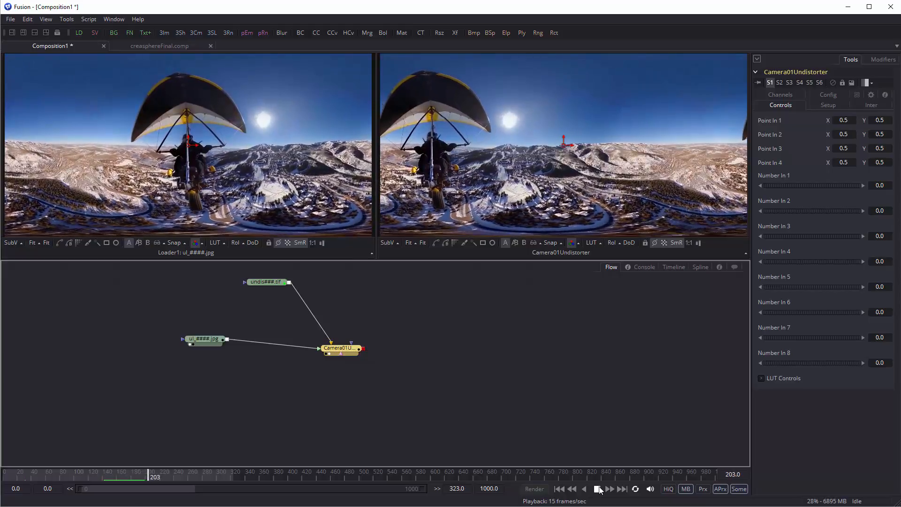
left_click(610, 489)
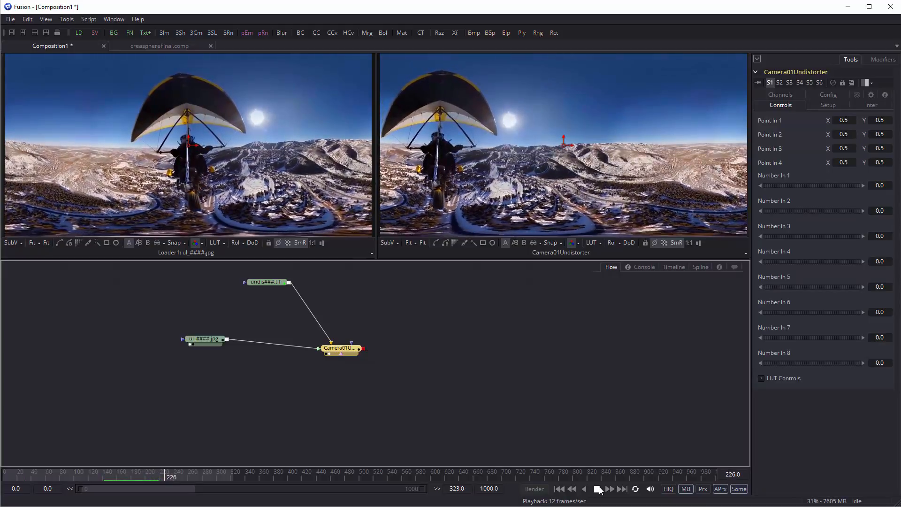
left_click(598, 489)
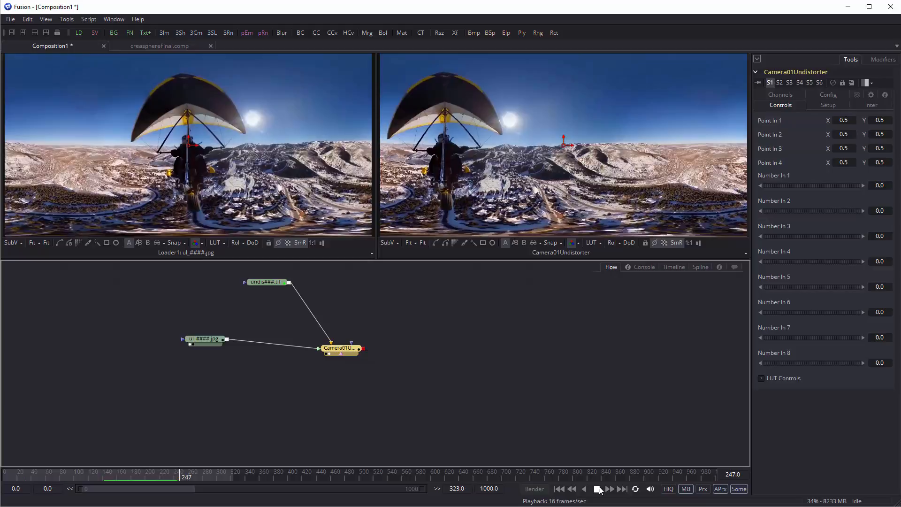
left_click(597, 489)
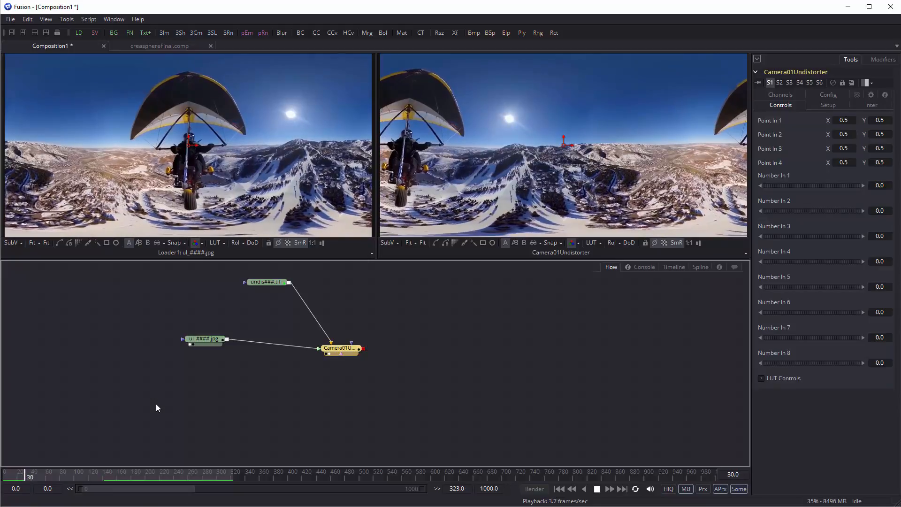
left_click(265, 283)
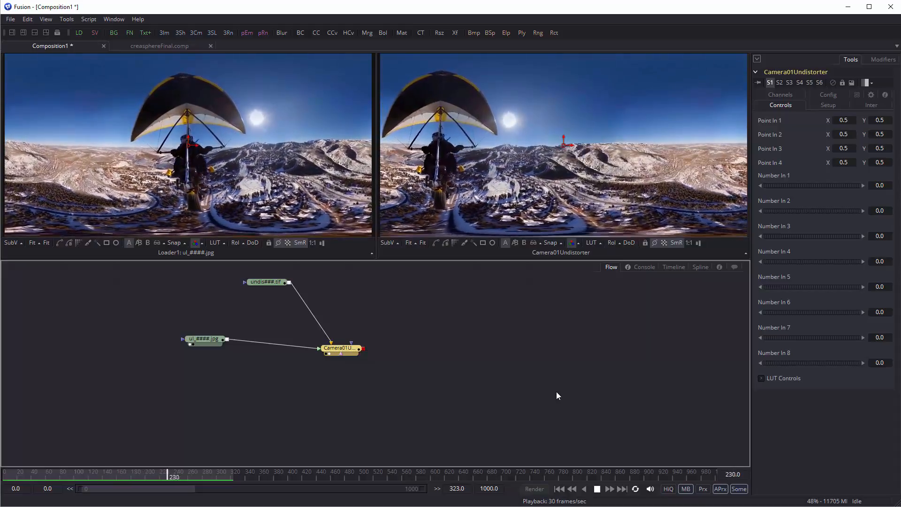
left_click_drag(174, 476, 216, 476)
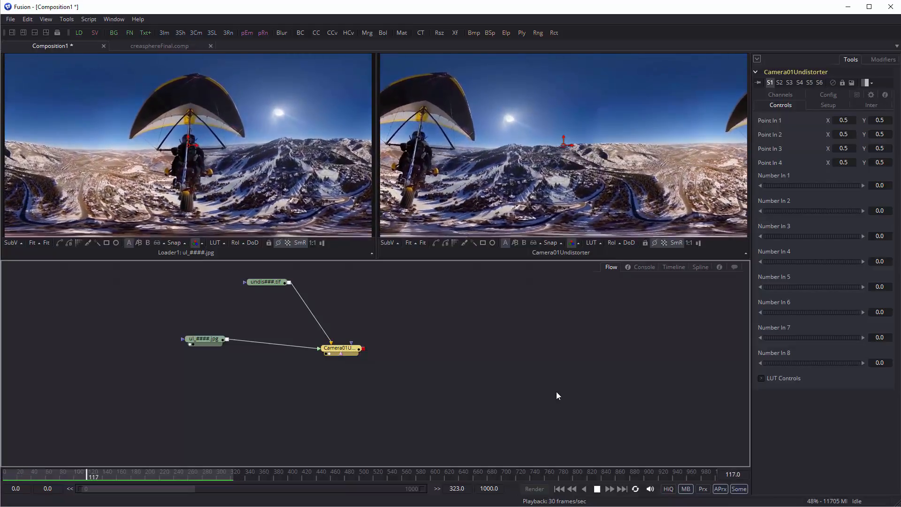
left_click_drag(89, 476, 135, 475)
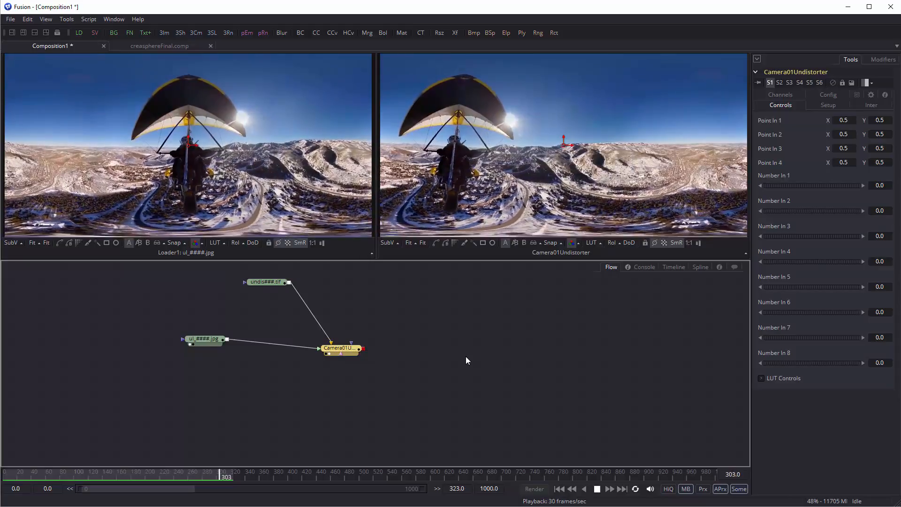
left_click_drag(224, 476, 55, 477)
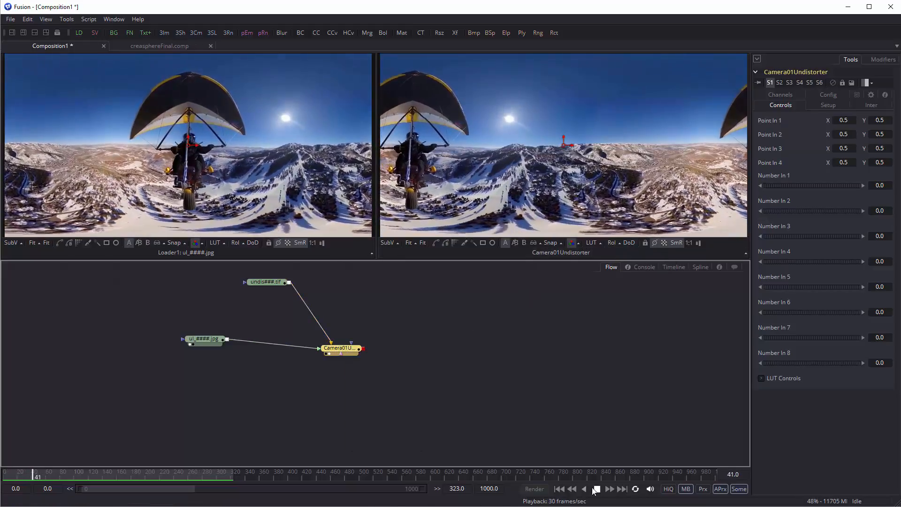
Stop playback at frame 56 to inspect the red-green undis###.tif remap beside the hang-glider footage.
left_click(266, 283)
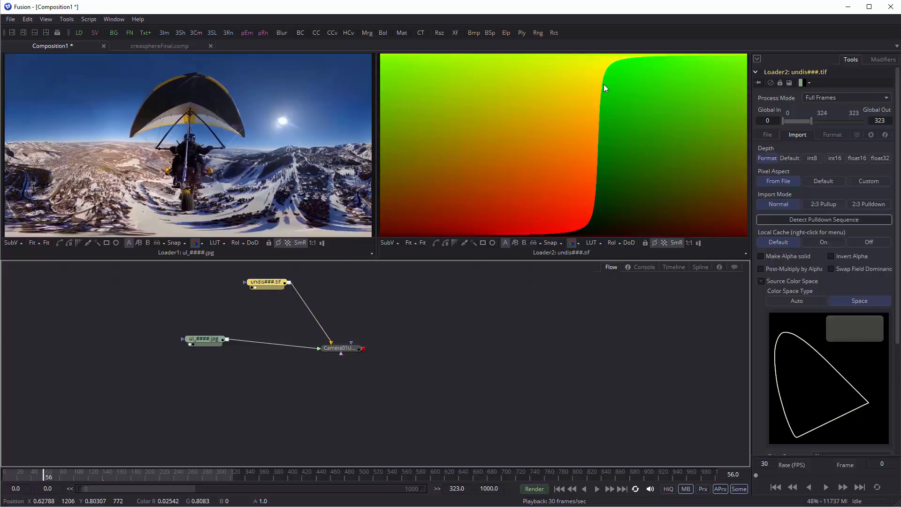
mouse_move(594, 190)
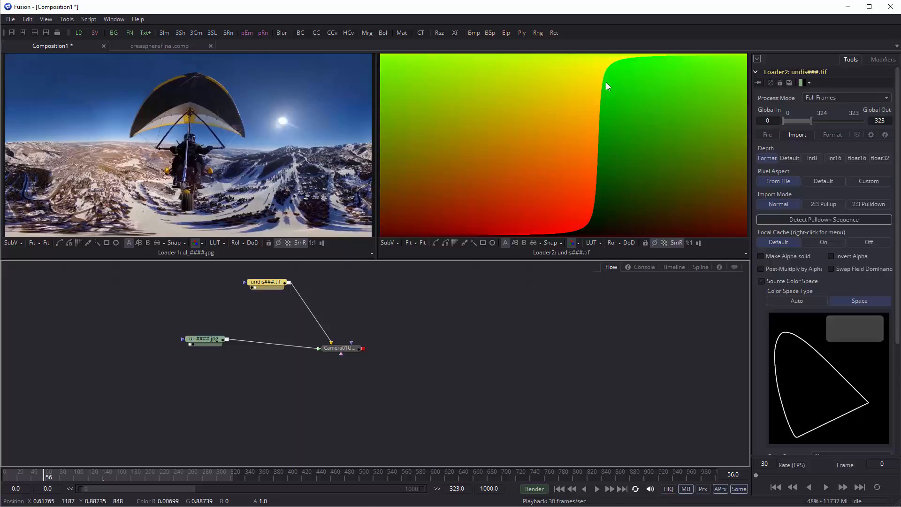
mouse_move(585, 226)
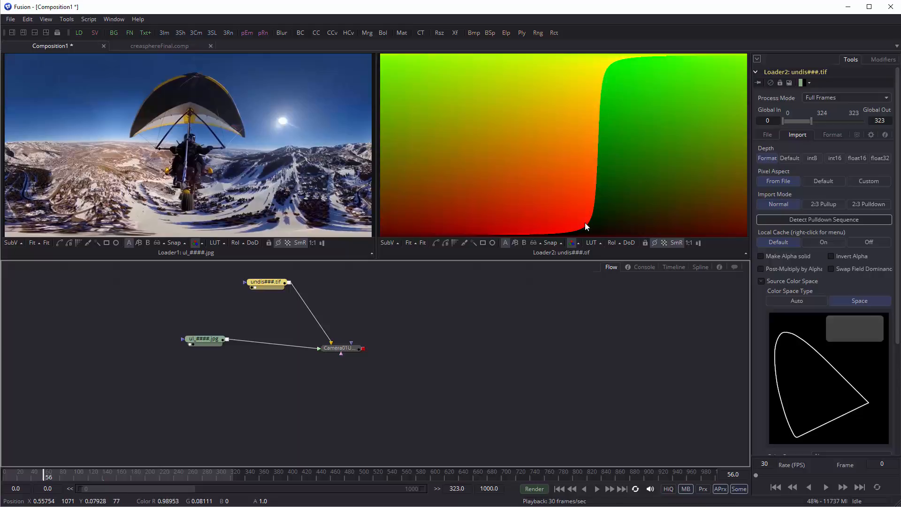
mouse_move(589, 193)
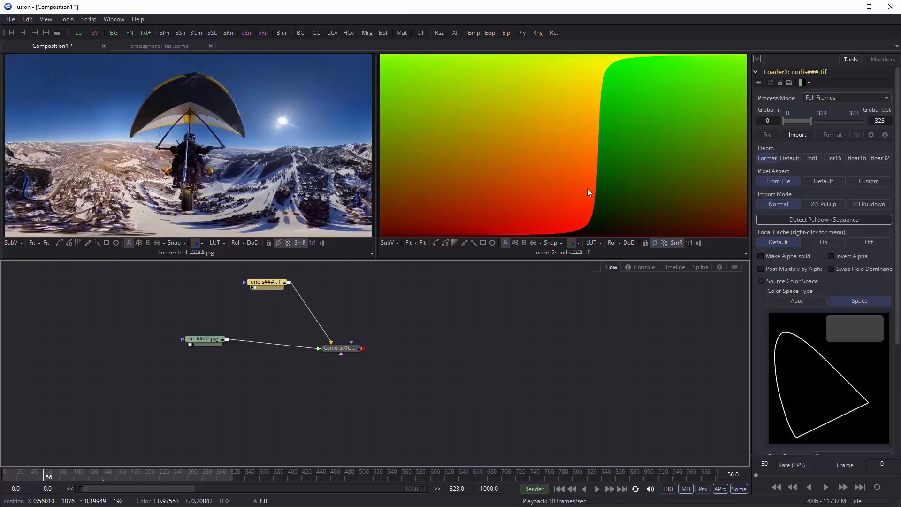
mouse_move(598, 158)
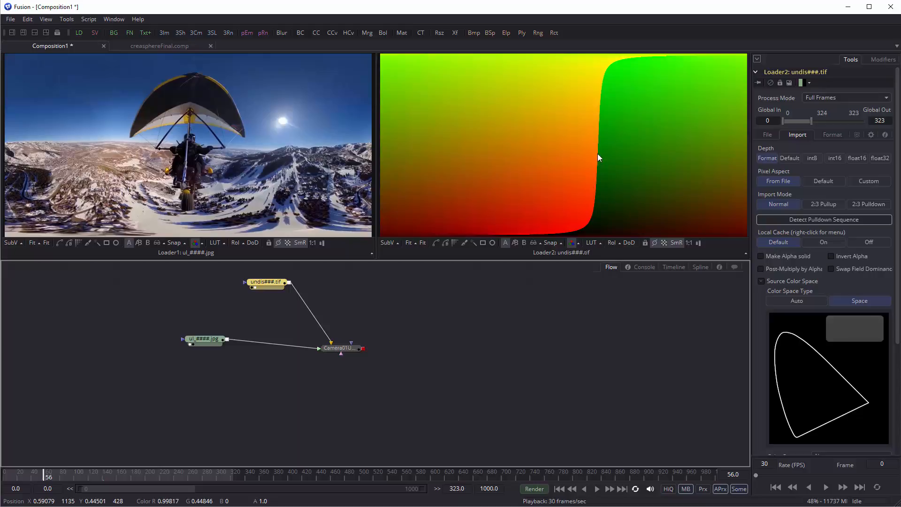
mouse_move(597, 160)
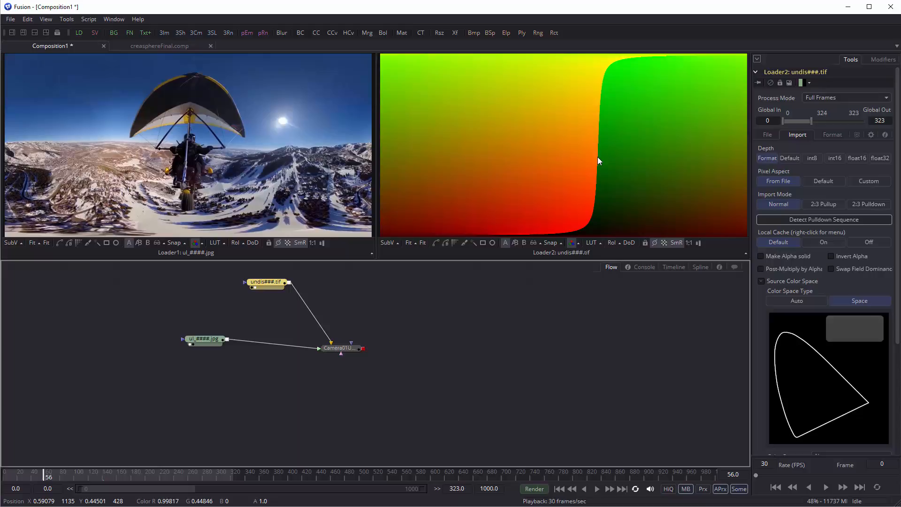